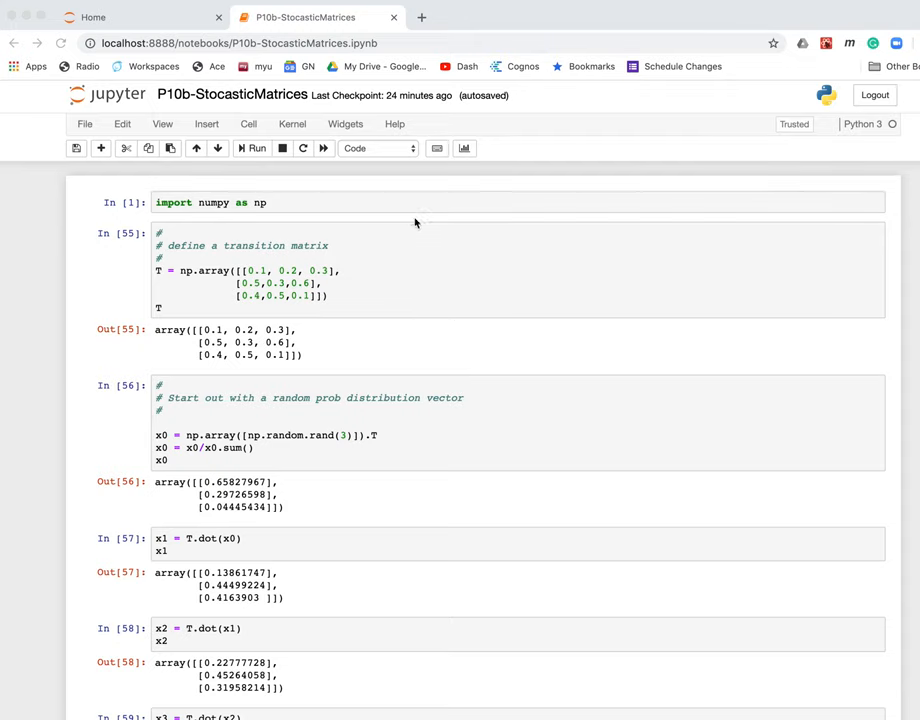
Step: Rerun the transition matrix cell and generate a new random starting probability vector
click(355, 202)
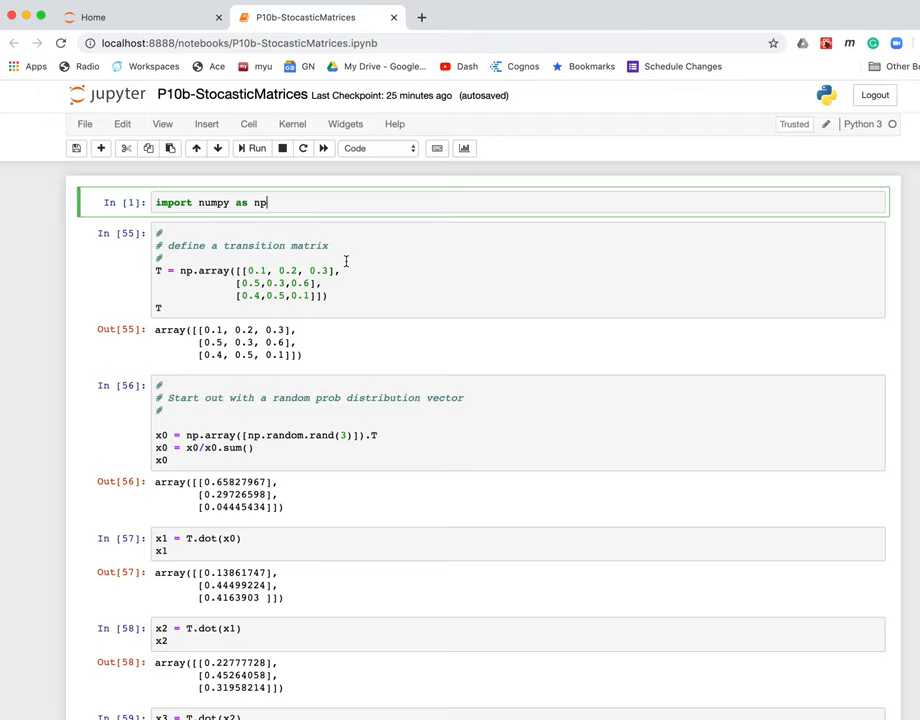
mouse_move(250, 270)
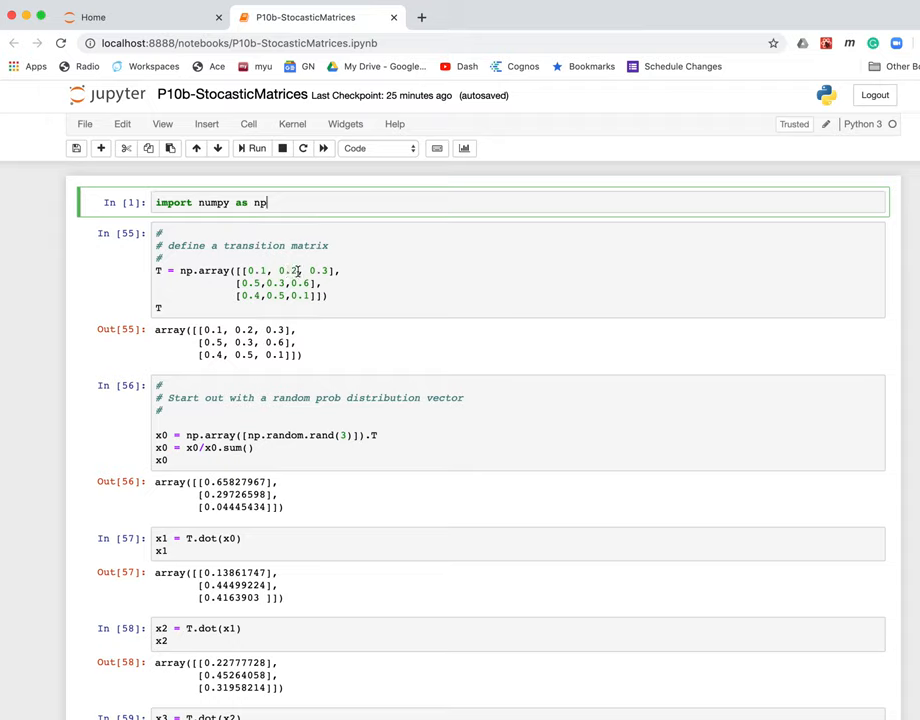
mouse_move(285, 283)
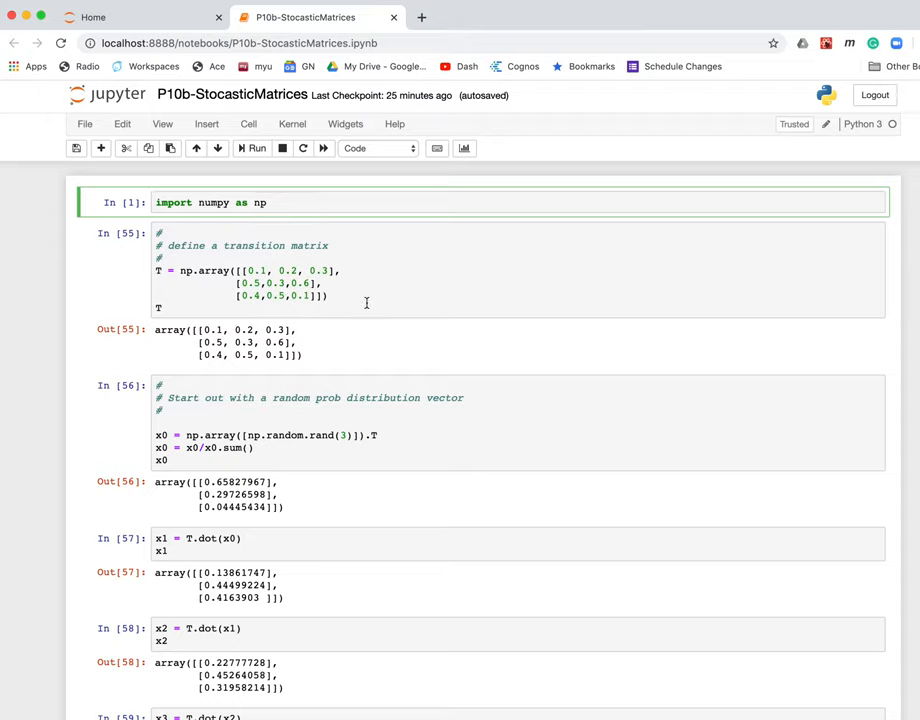
click(267, 202)
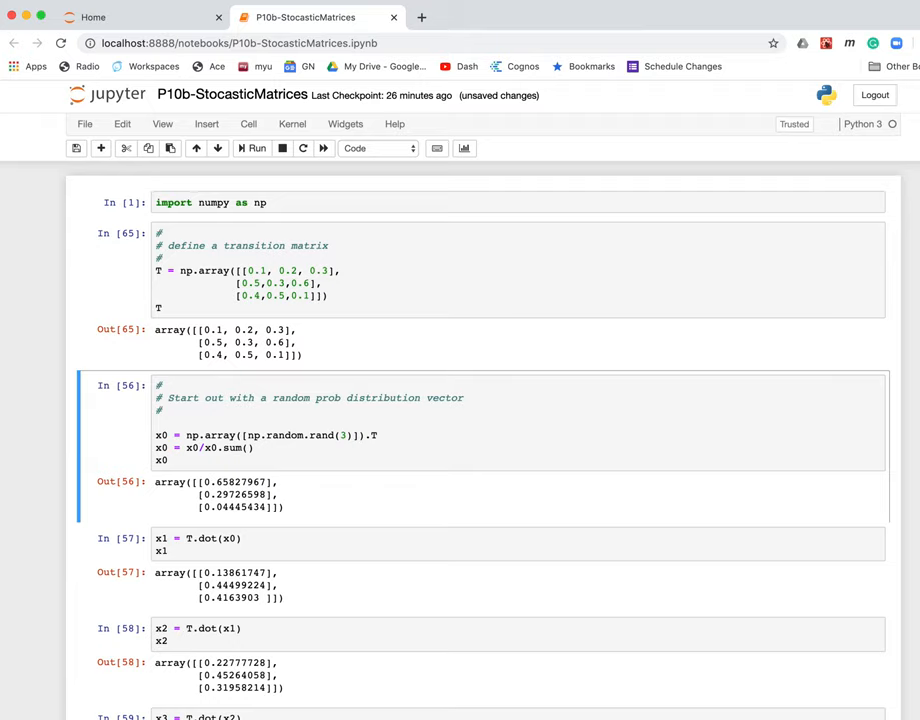
click(251, 148)
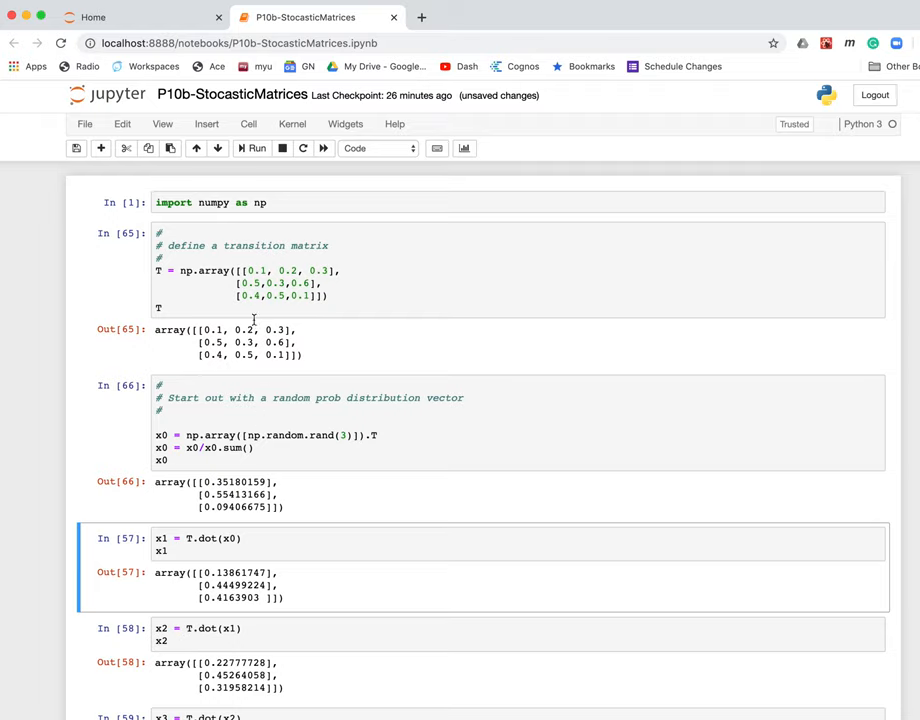
mouse_move(237, 422)
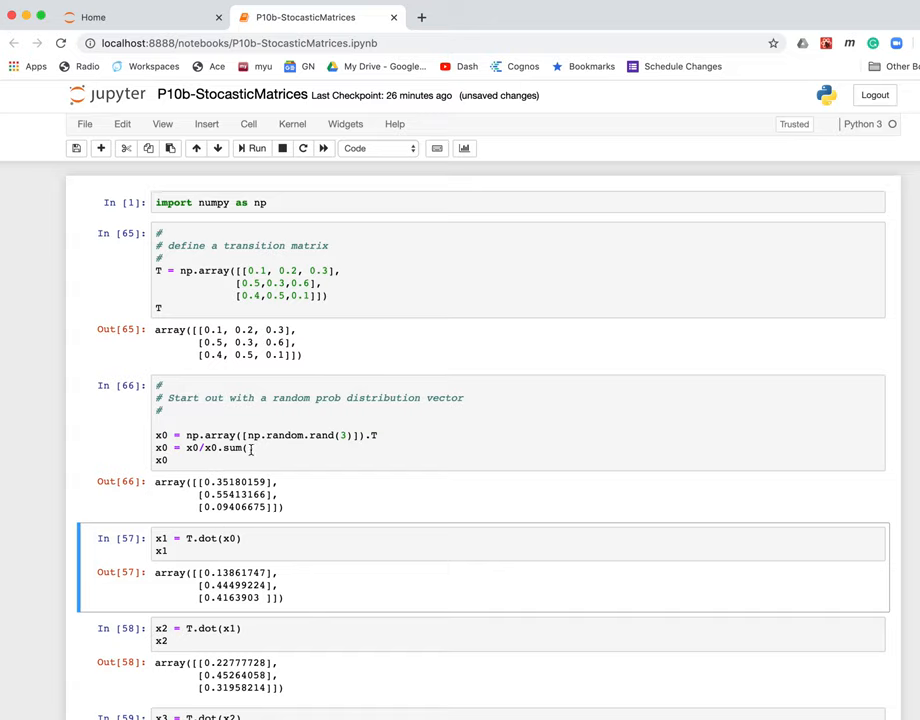
Step: Rerun the x1–x3 and 100-step loop cells, giving xn ≈ [0.213, 0.445, 0.342]
click(253, 148)
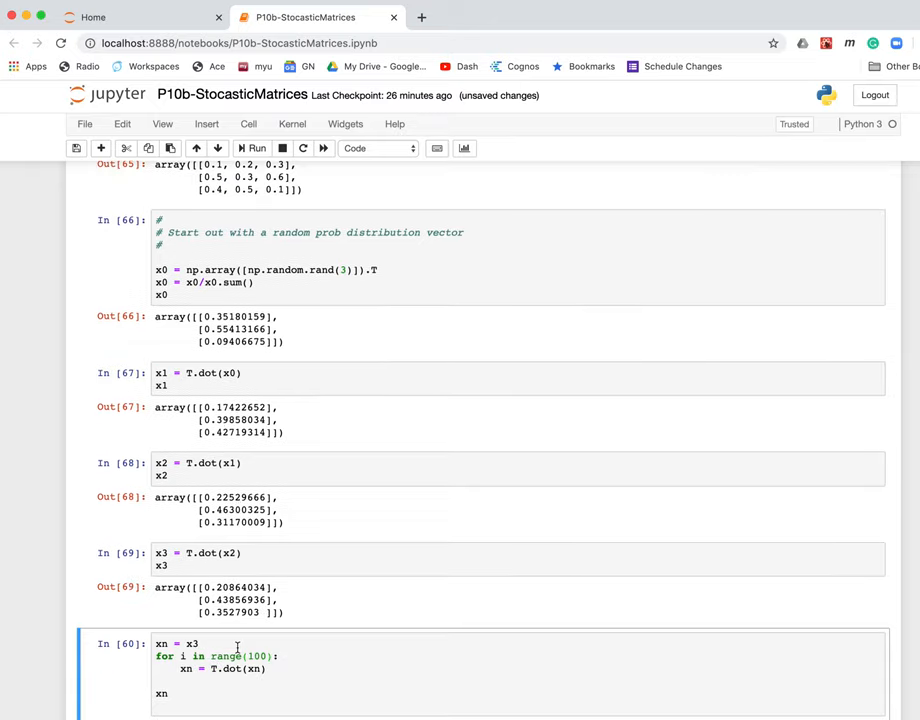
mouse_move(247, 553)
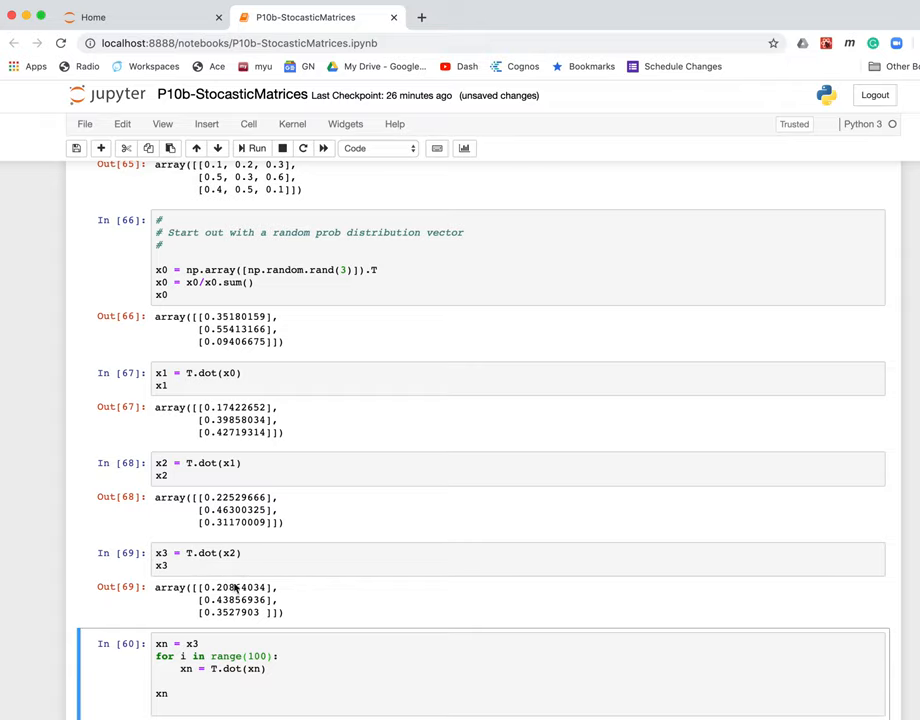
mouse_move(268, 385)
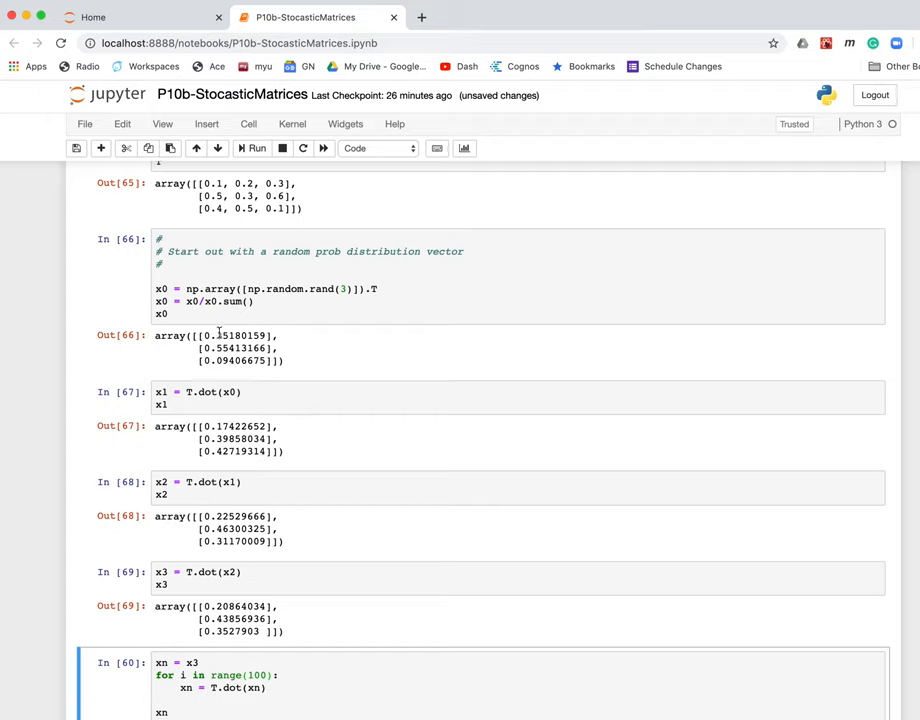
scroll(up, 3)
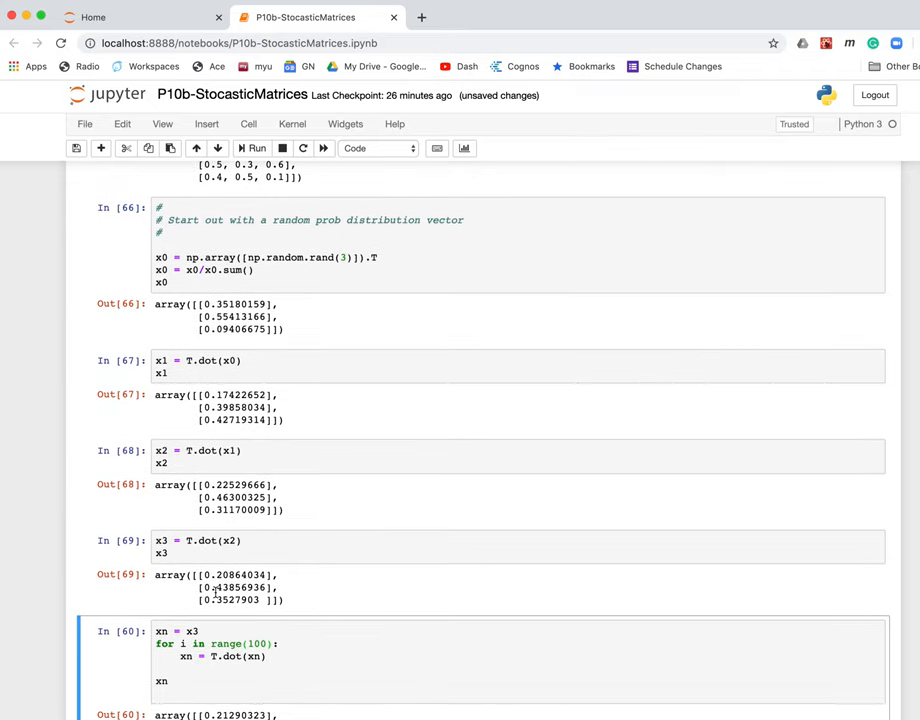
scroll(down, 3)
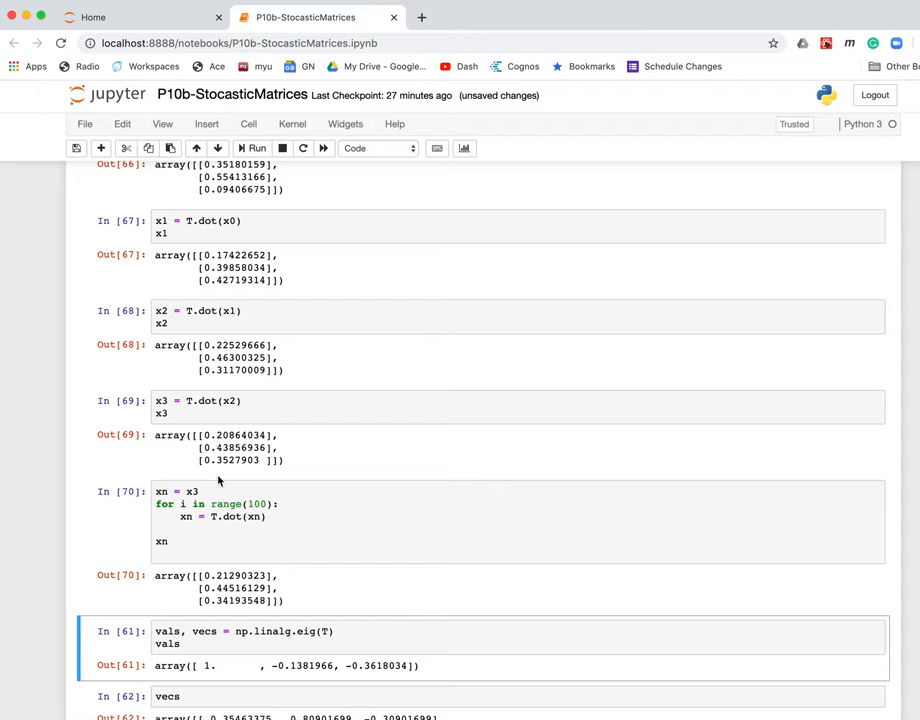
mouse_move(240, 572)
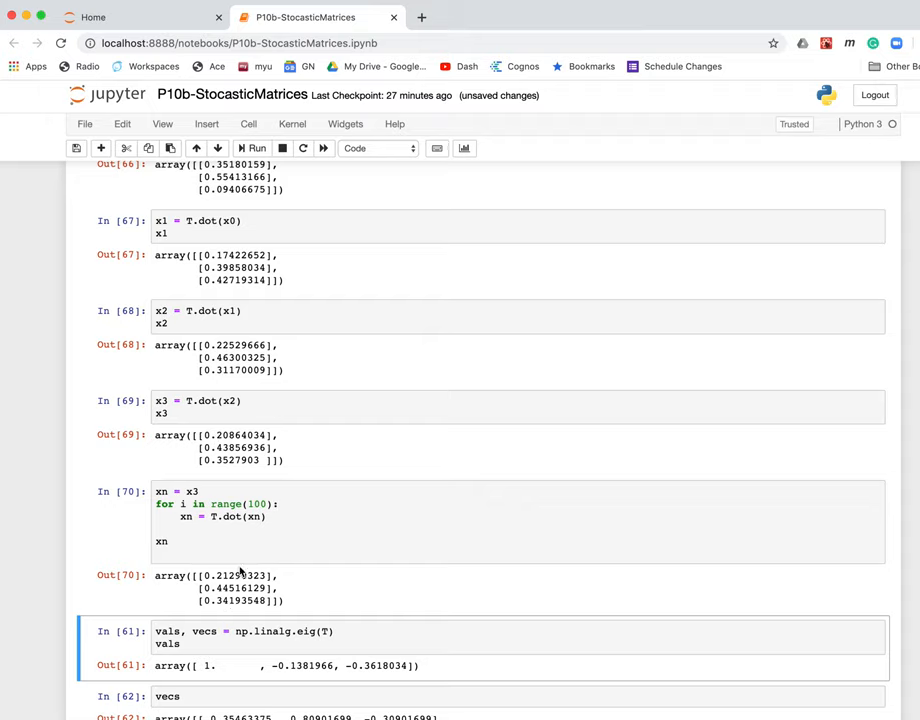
mouse_move(255, 462)
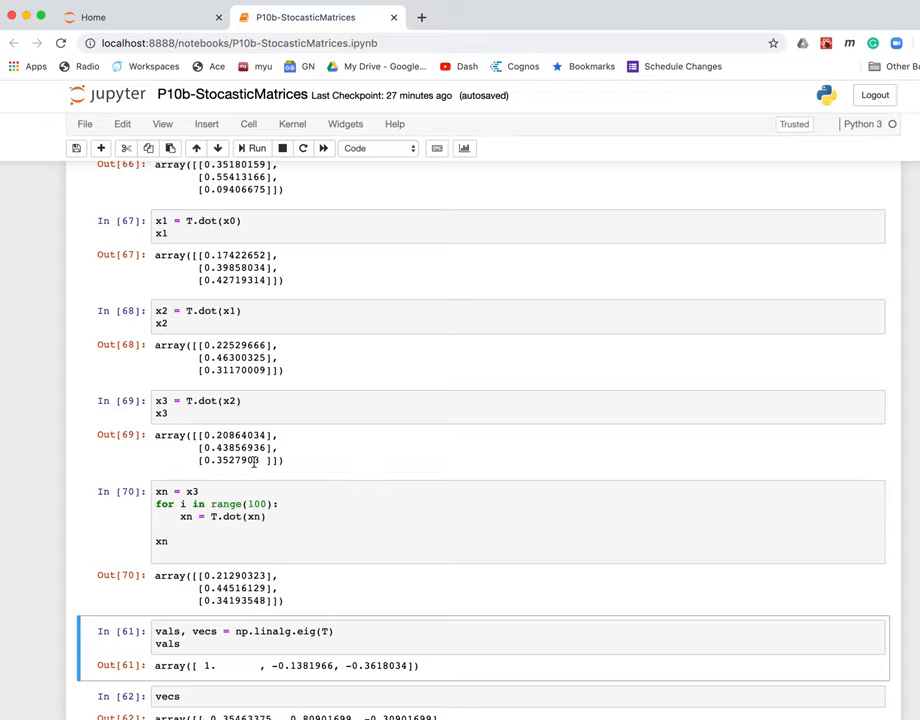
scroll(down, 3)
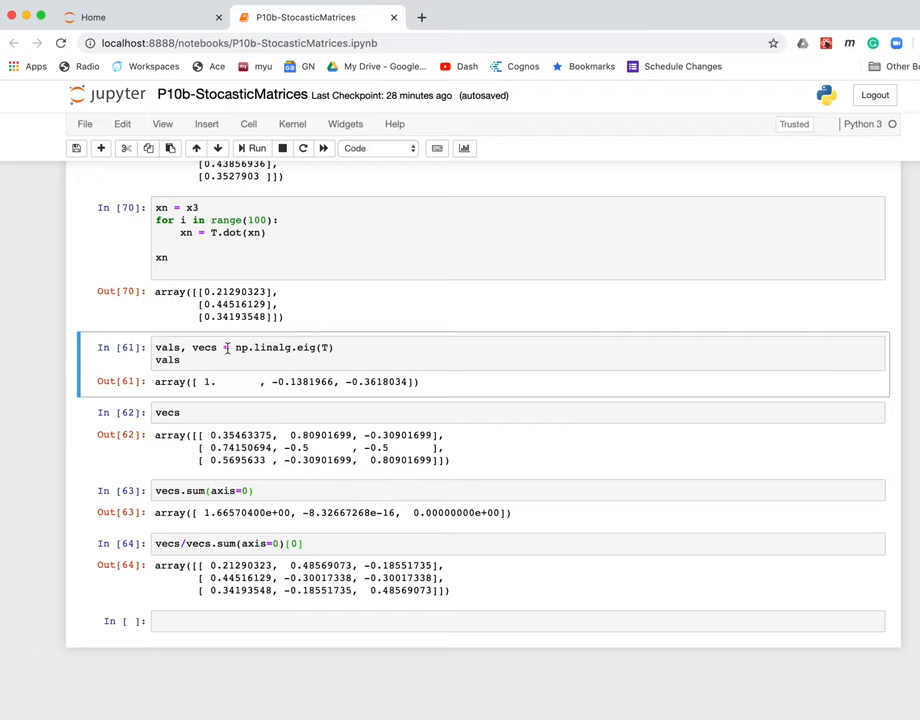
mouse_move(203, 397)
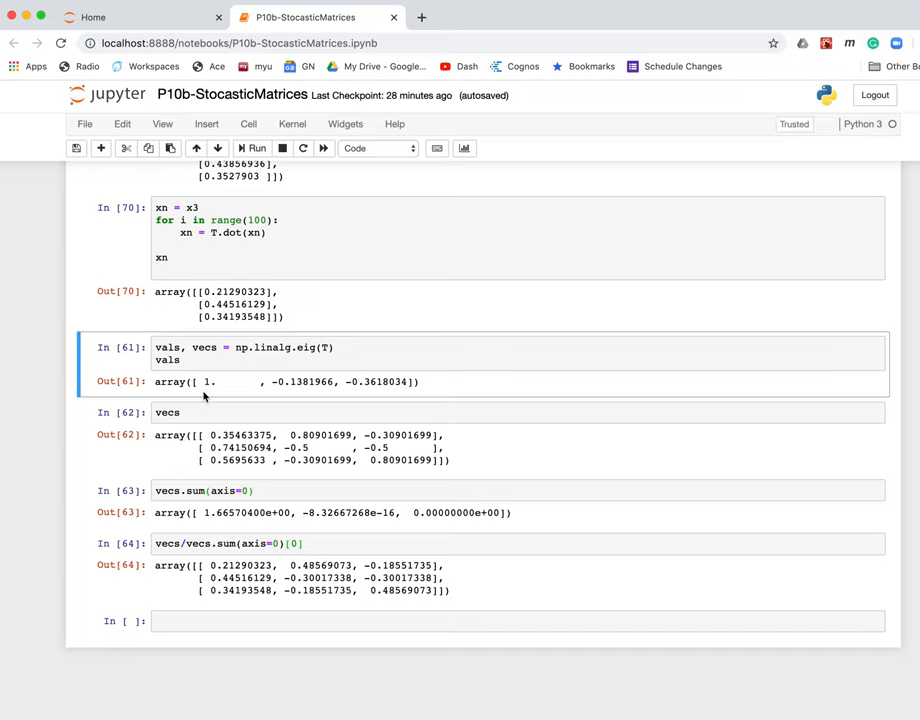
scroll(up, 3)
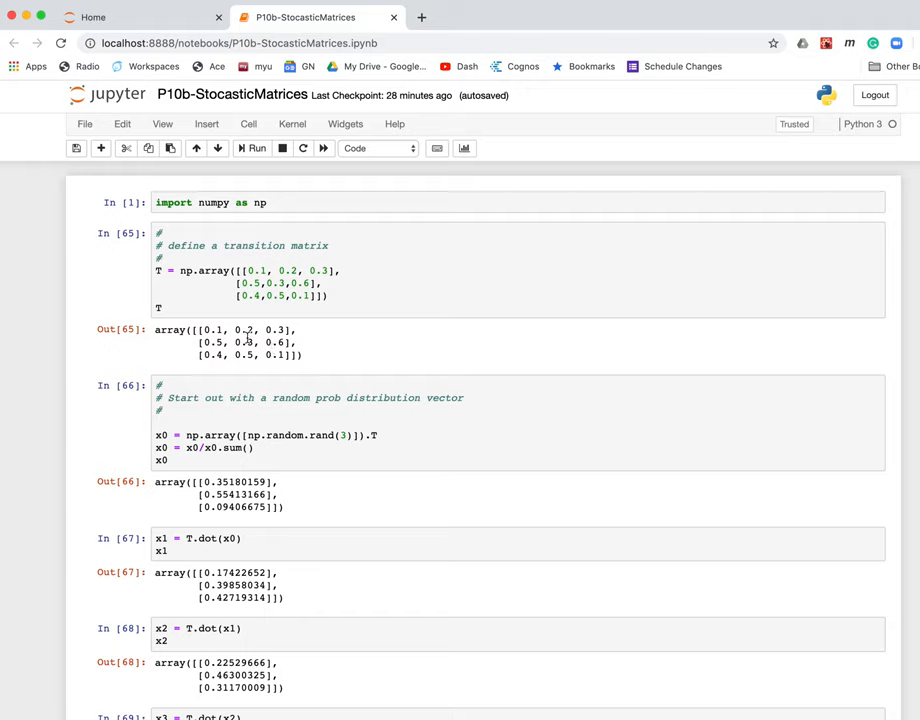
mouse_move(448, 343)
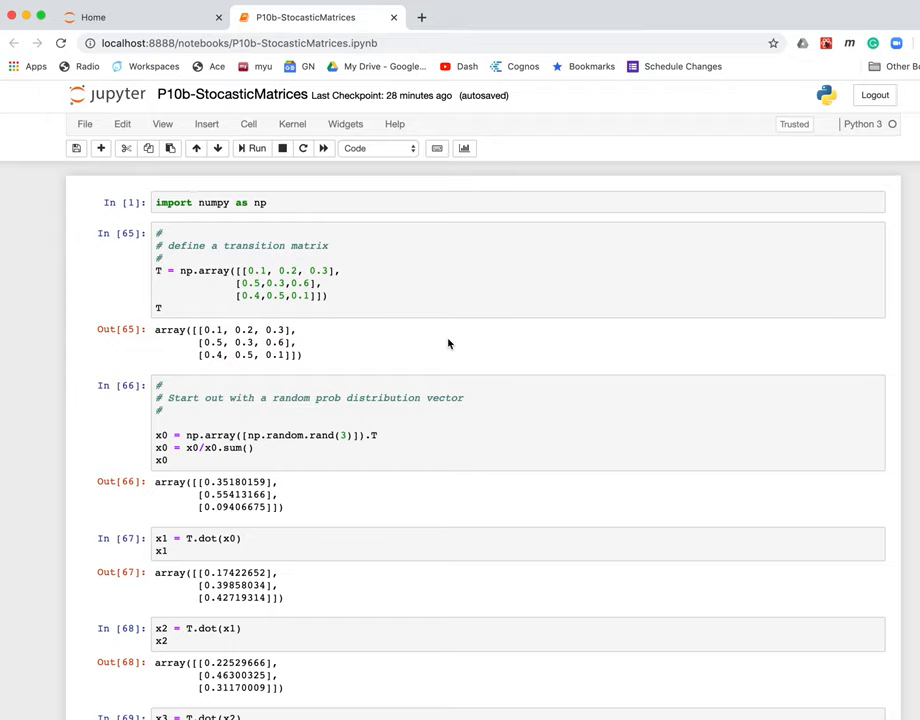
scroll(down, 3)
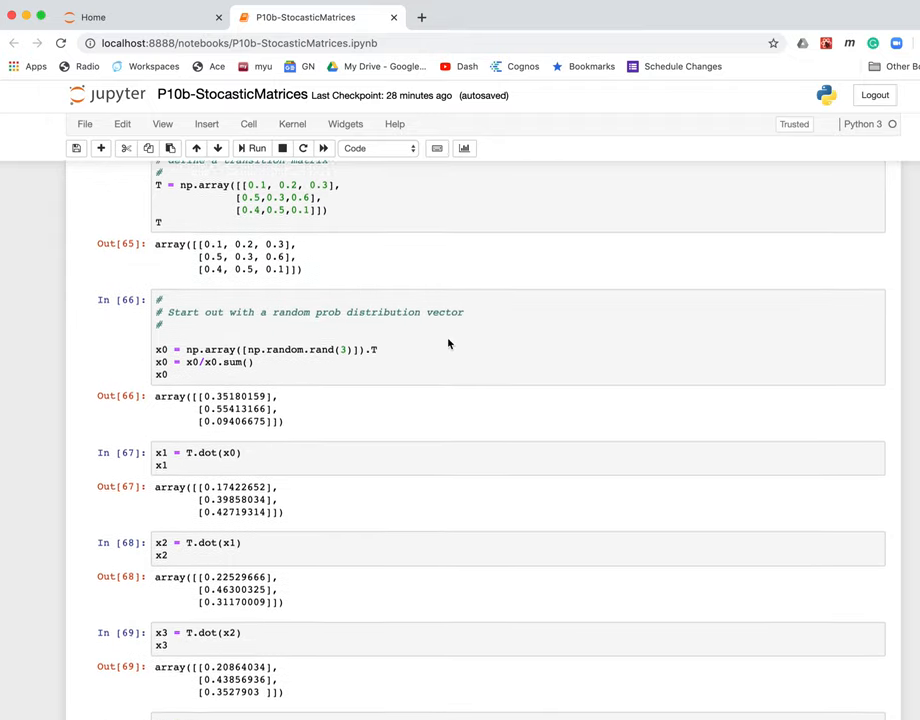
scroll(down, 3)
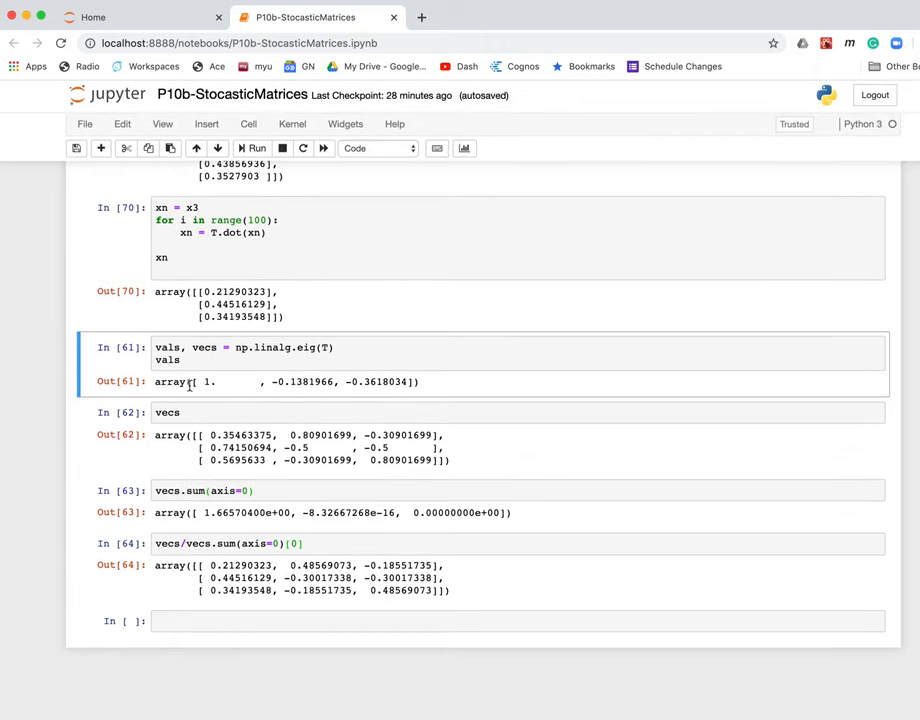
mouse_move(256, 393)
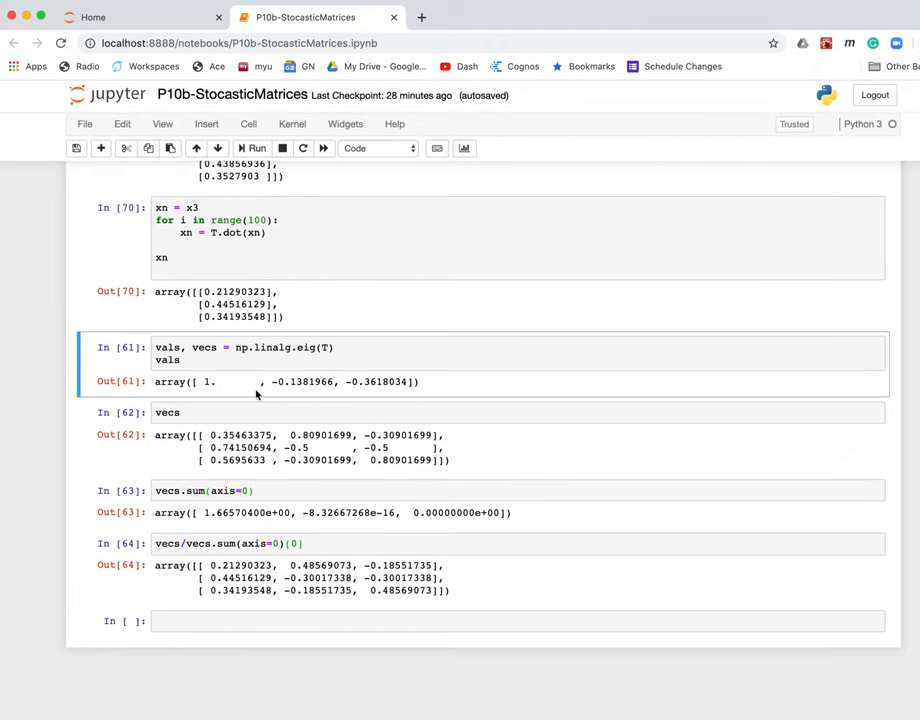
mouse_move(207, 394)
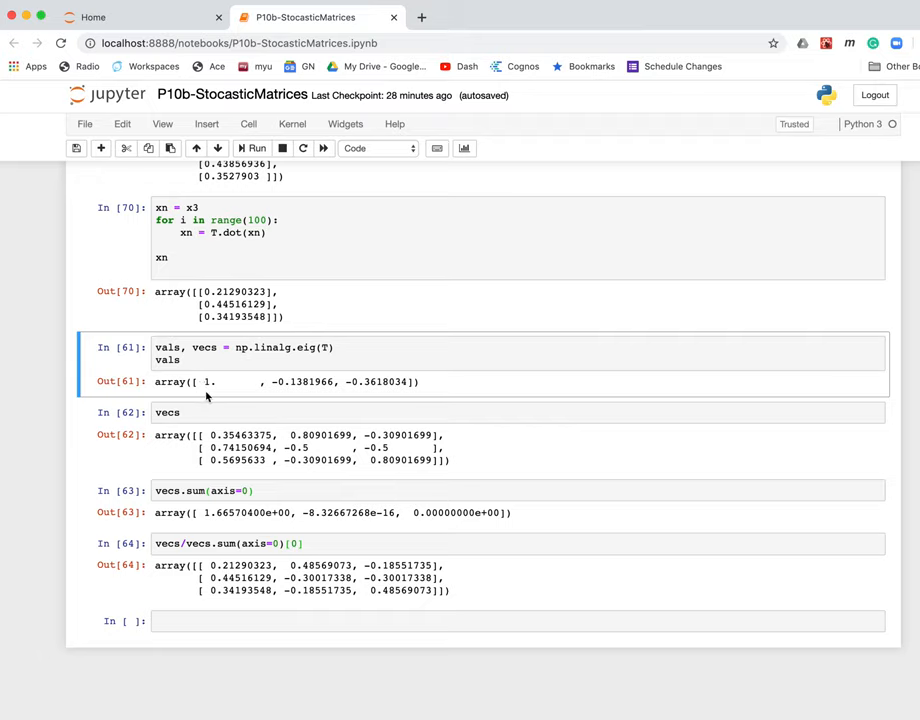
mouse_move(383, 390)
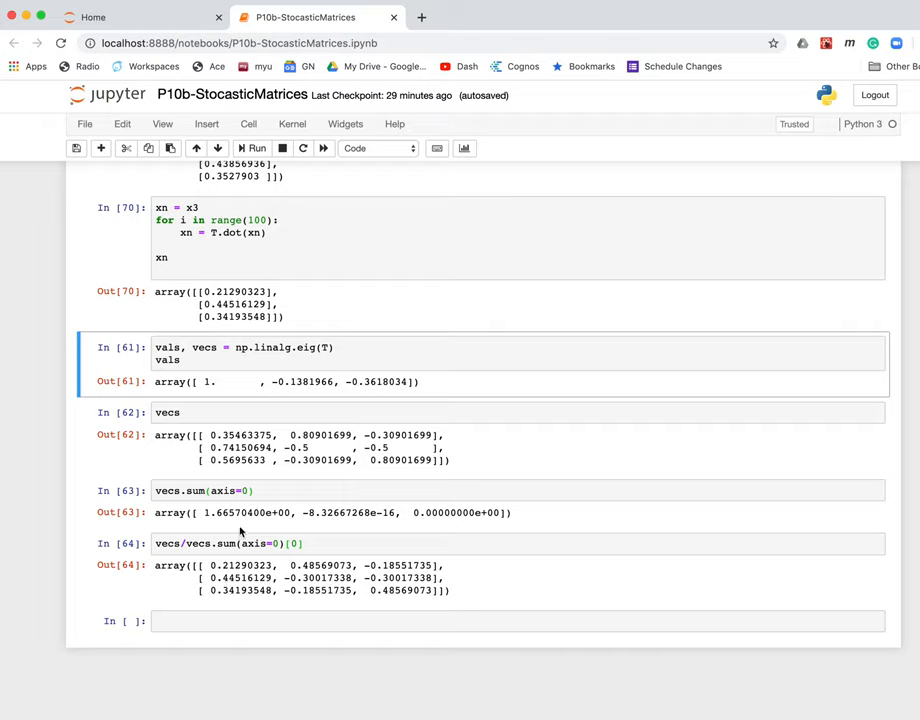
double_click(237, 291)
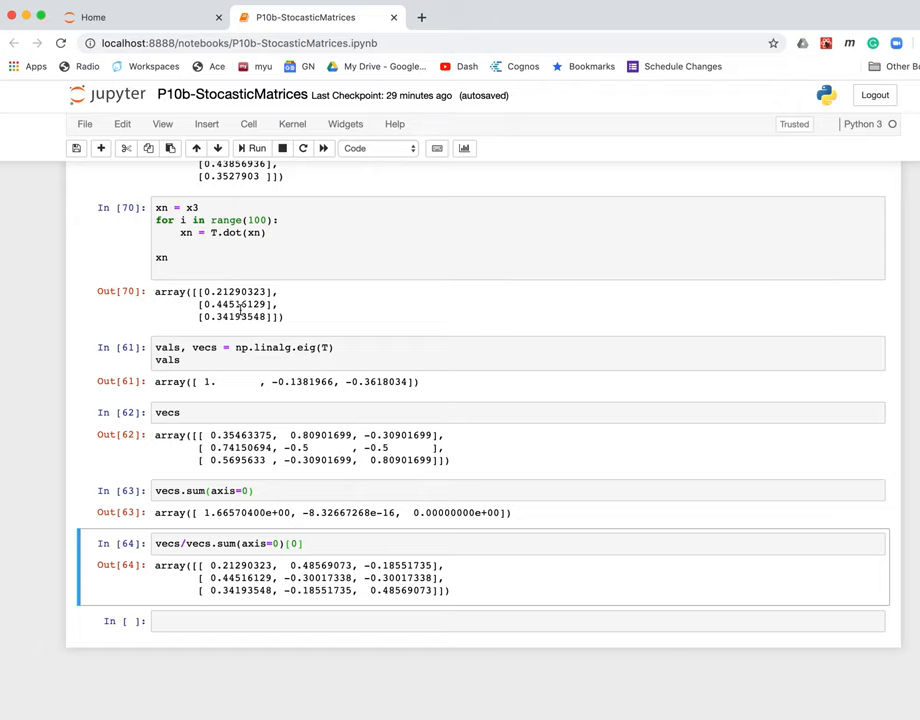
scroll(up, 3)
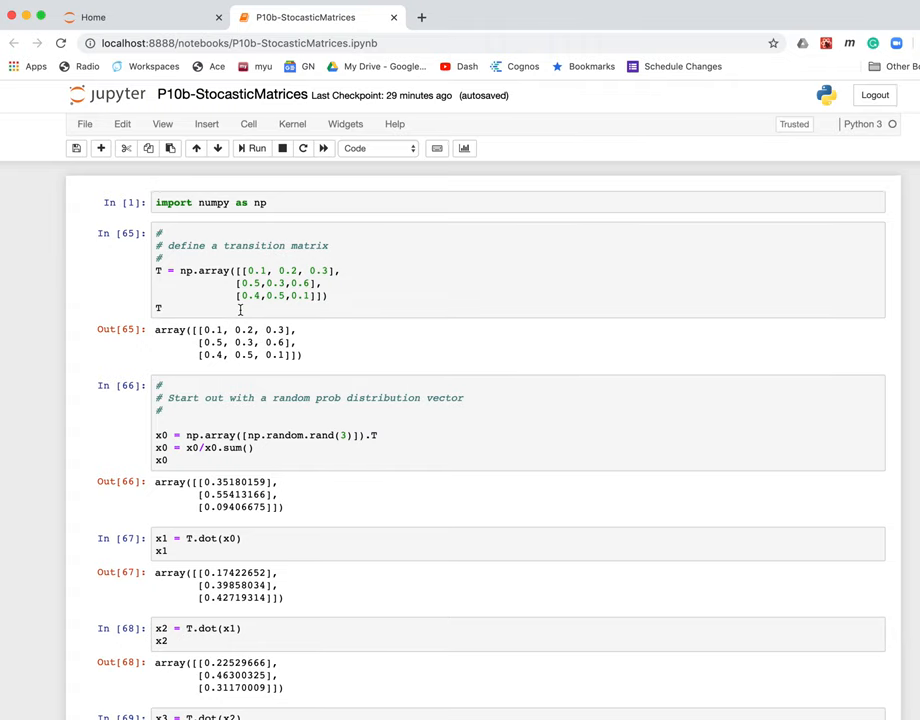
mouse_move(630, 48)
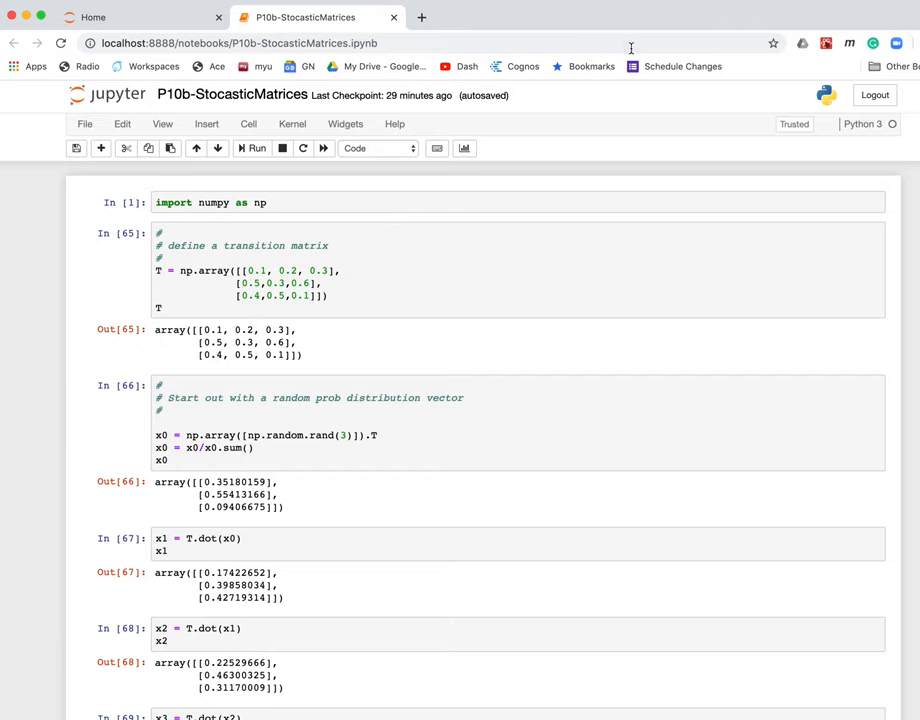
scroll(down, 3)
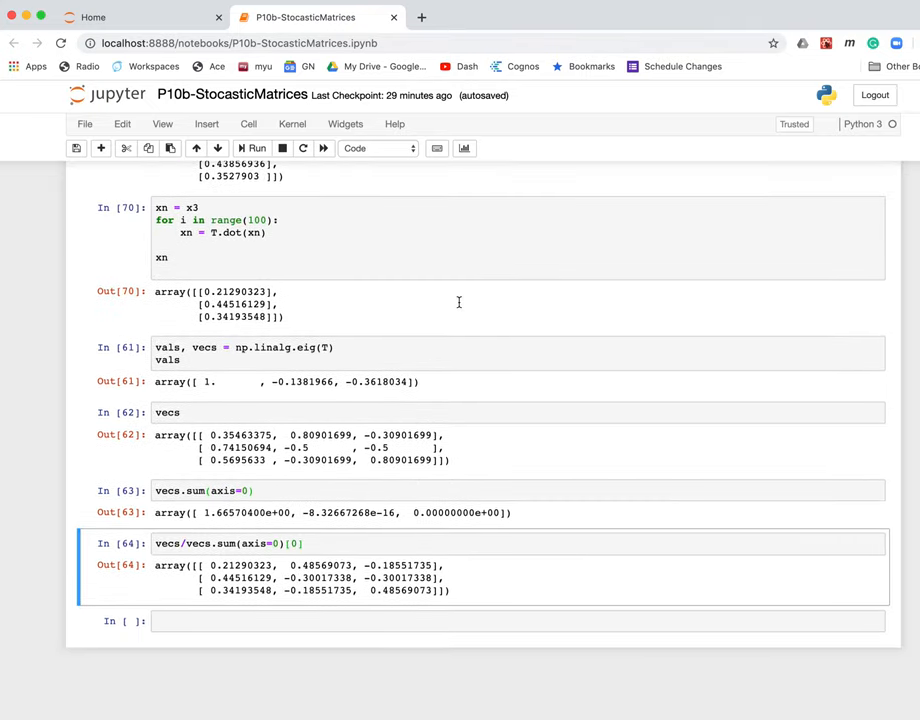
scroll(up, 3)
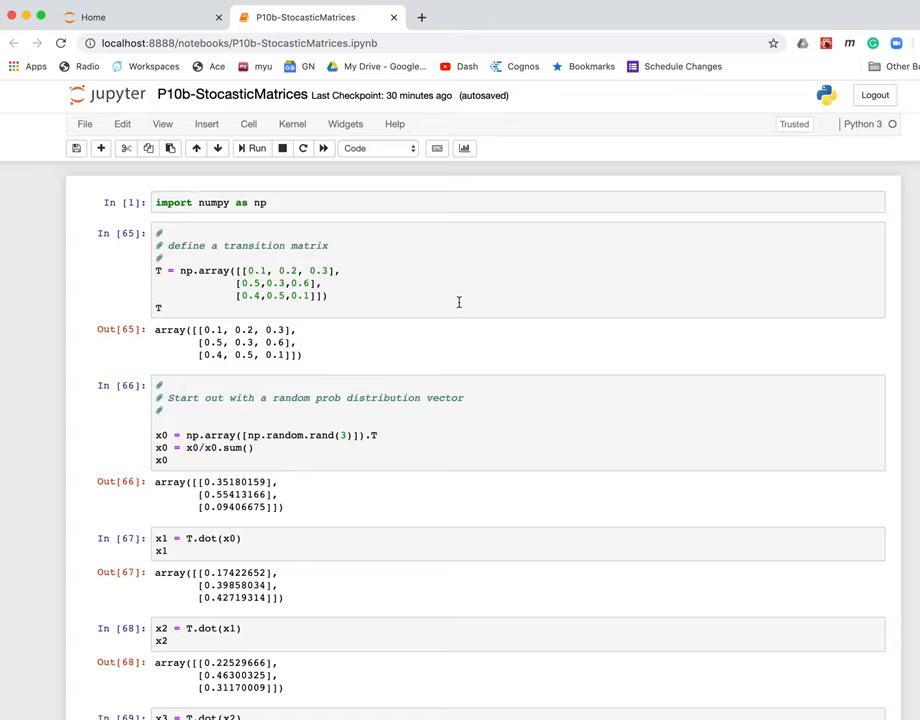
scroll(down, 3)
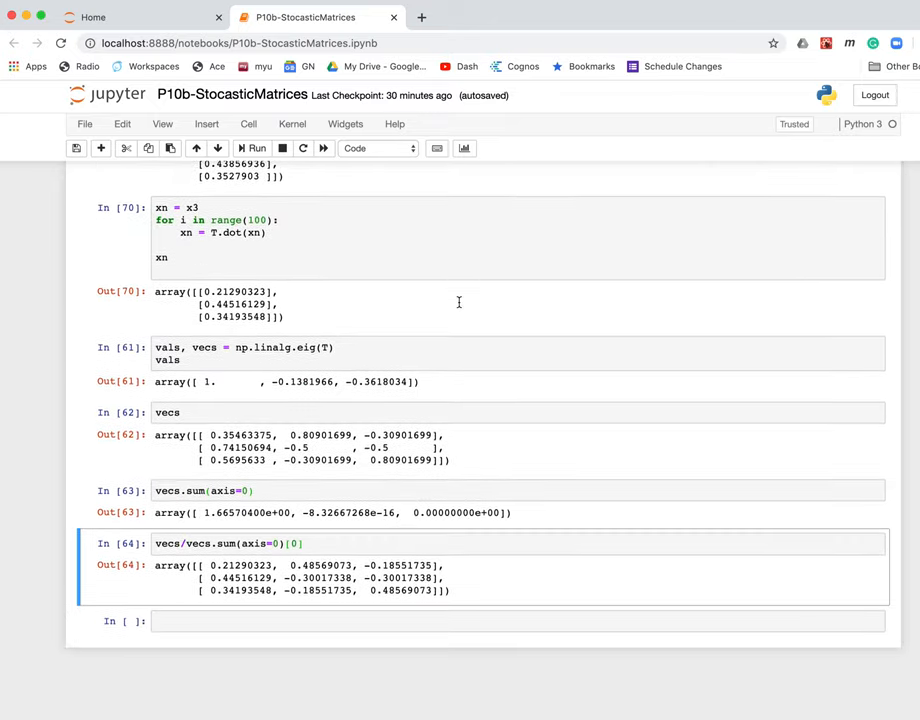
scroll(up, 3)
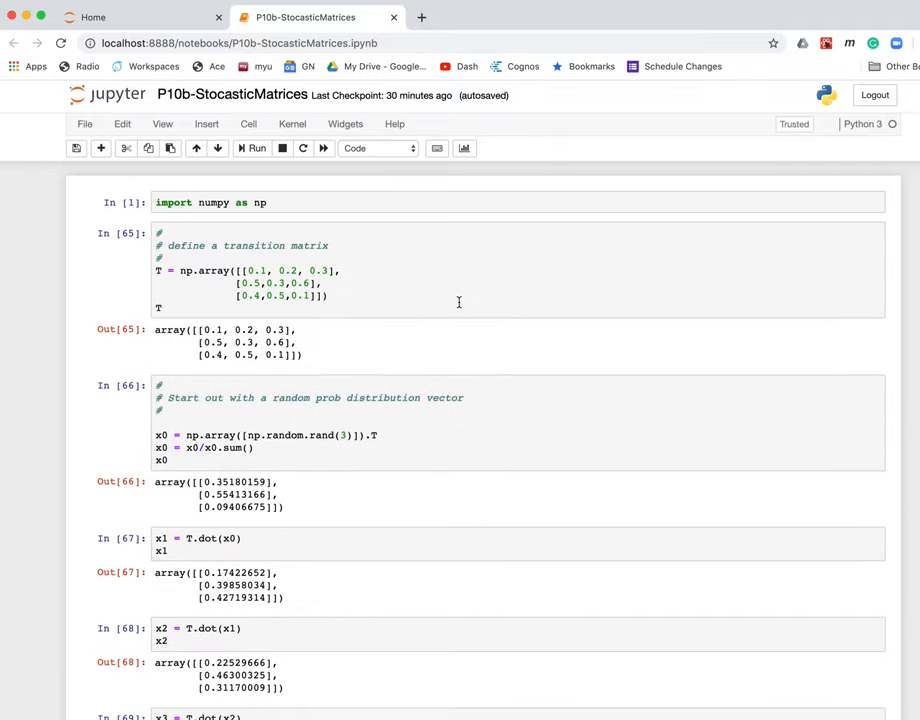
mouse_move(714, 28)
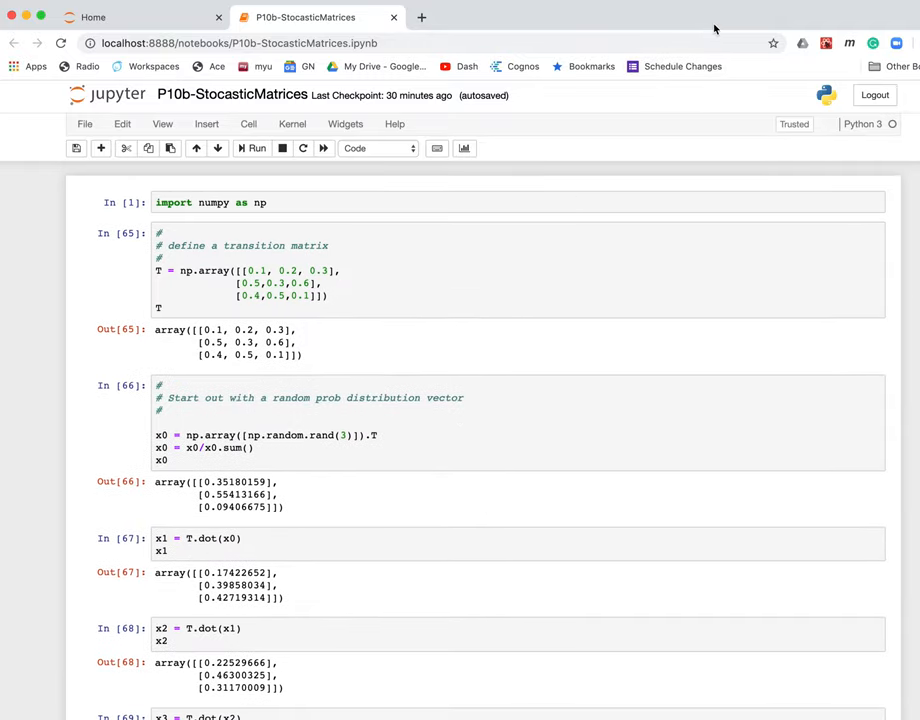